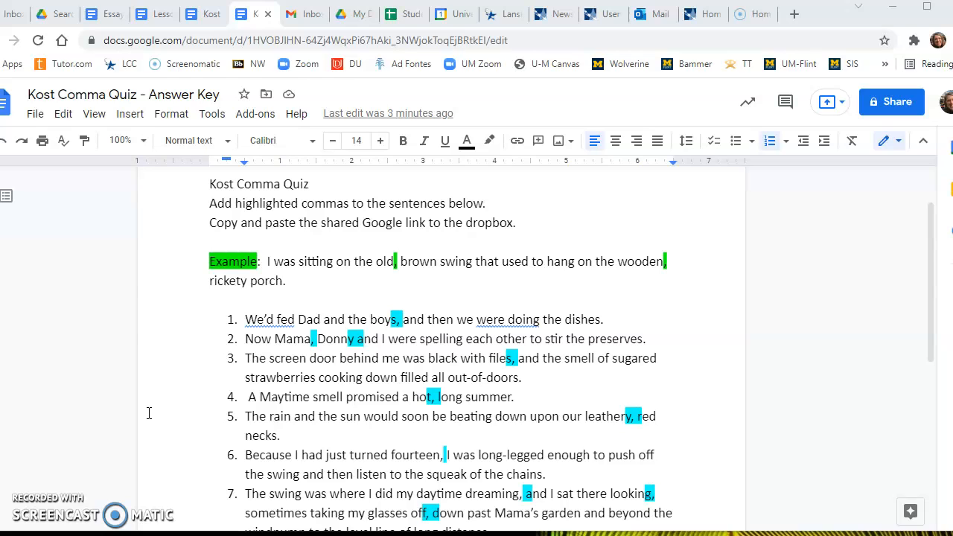
{"action": "mouse_move", "coordinate": [197, 375]}
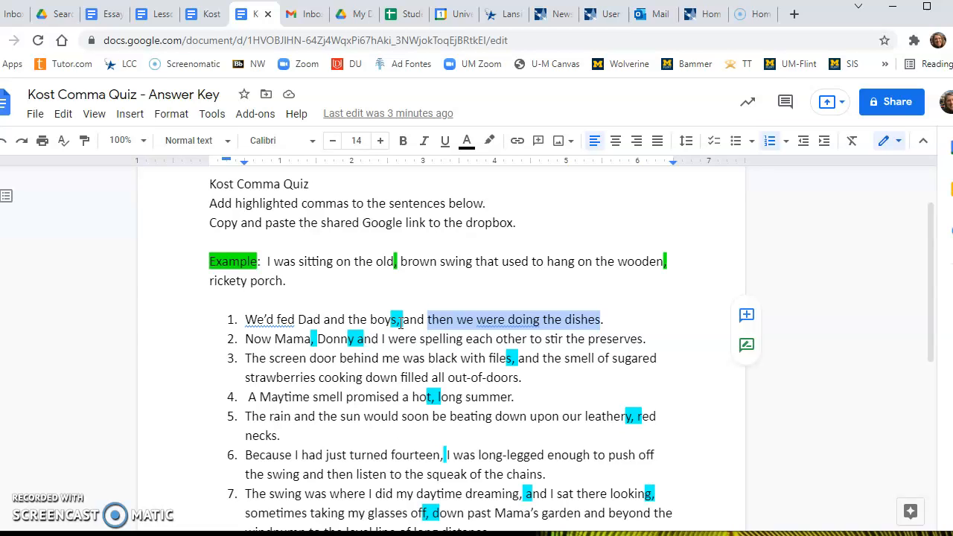
{"action": "left_click", "coordinate": [399, 318]}
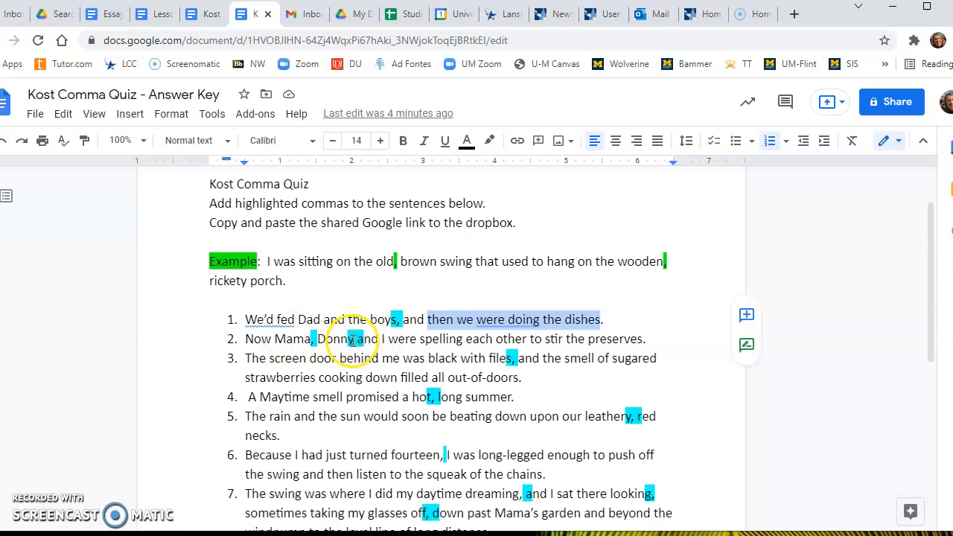
{"action": "mouse_move", "coordinate": [413, 357]}
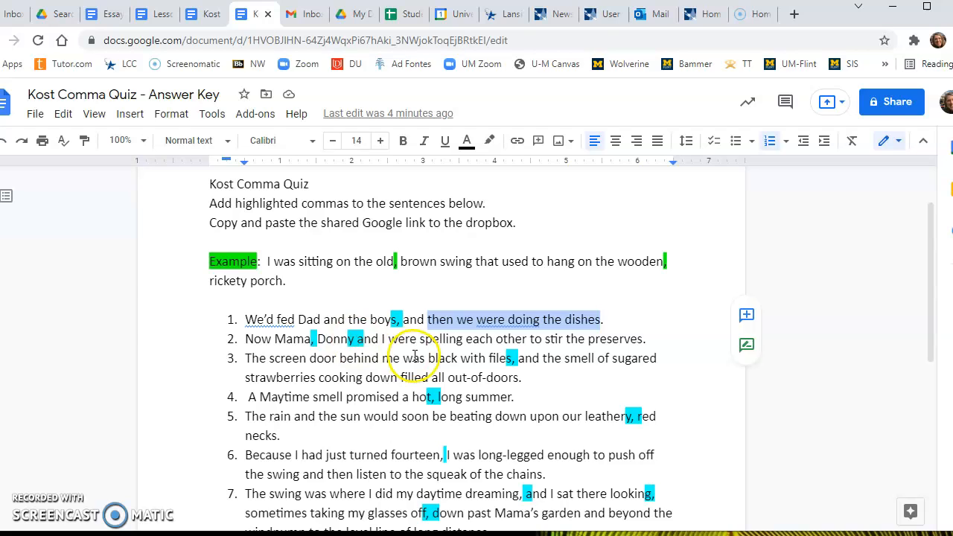
{"action": "mouse_move", "coordinate": [312, 339]}
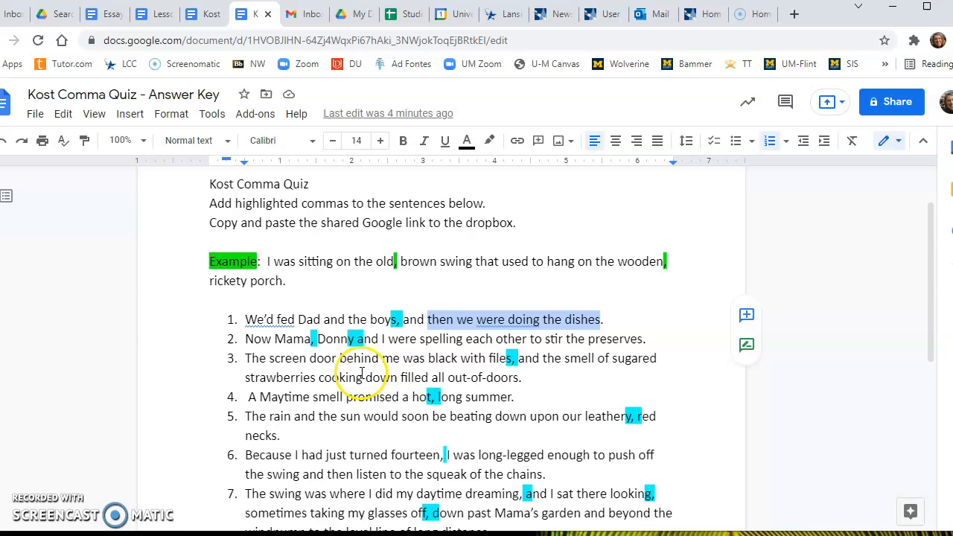
{"action": "mouse_move", "coordinate": [505, 378]}
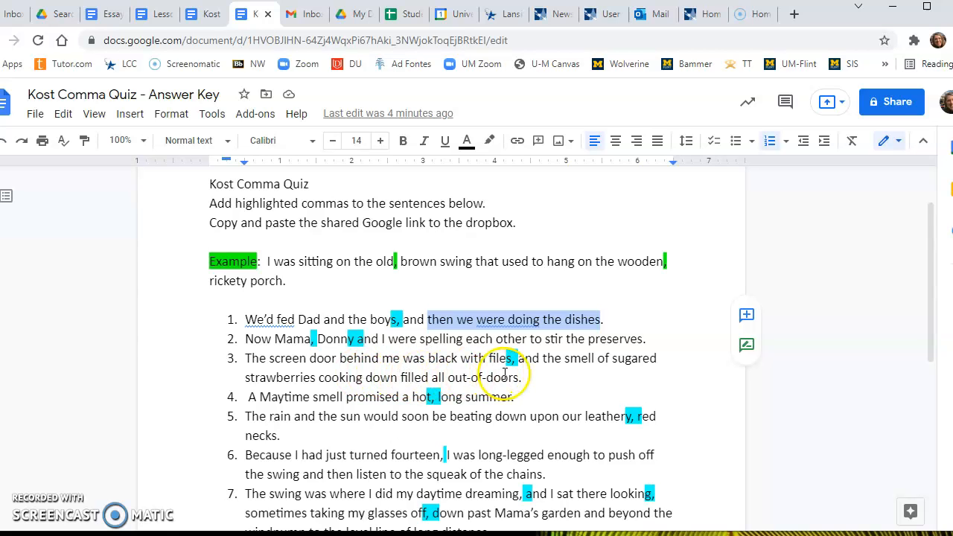
{"action": "left_click", "coordinate": [518, 378]}
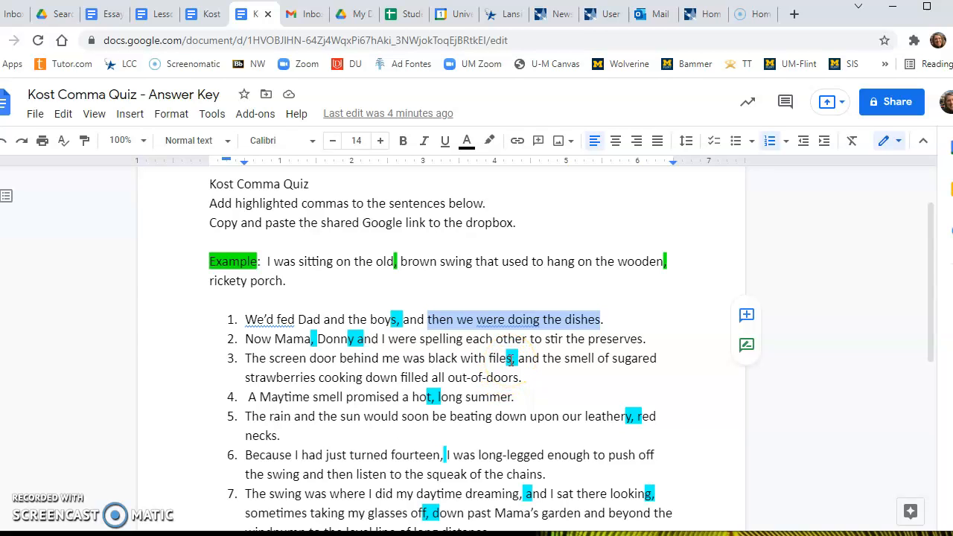
Select sentence 3's first clause, then its second clause about sugared strawberries filling all out-of-doors
{"action": "left_click", "coordinate": [500, 359]}
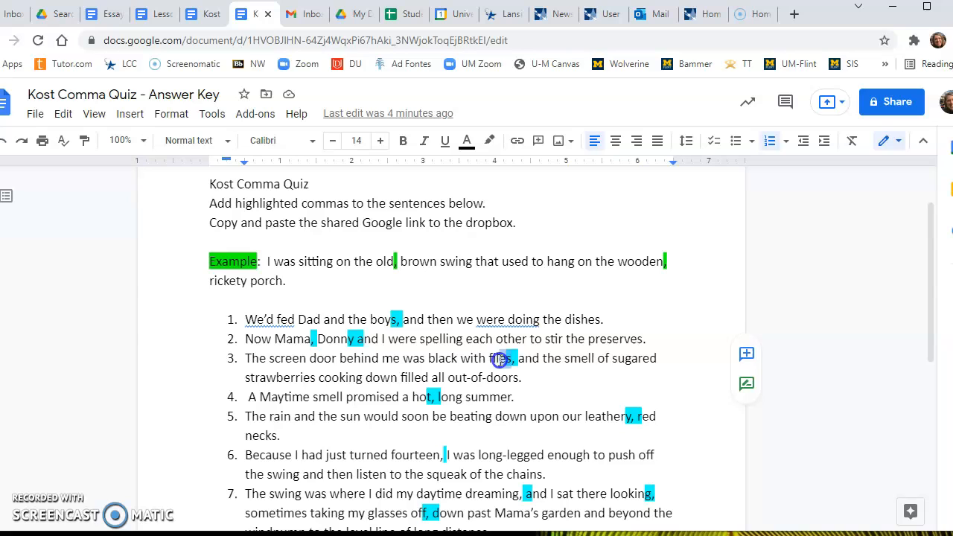
{"action": "left_click_drag", "start_coordinate": [246, 358], "coordinate": [514, 357]}
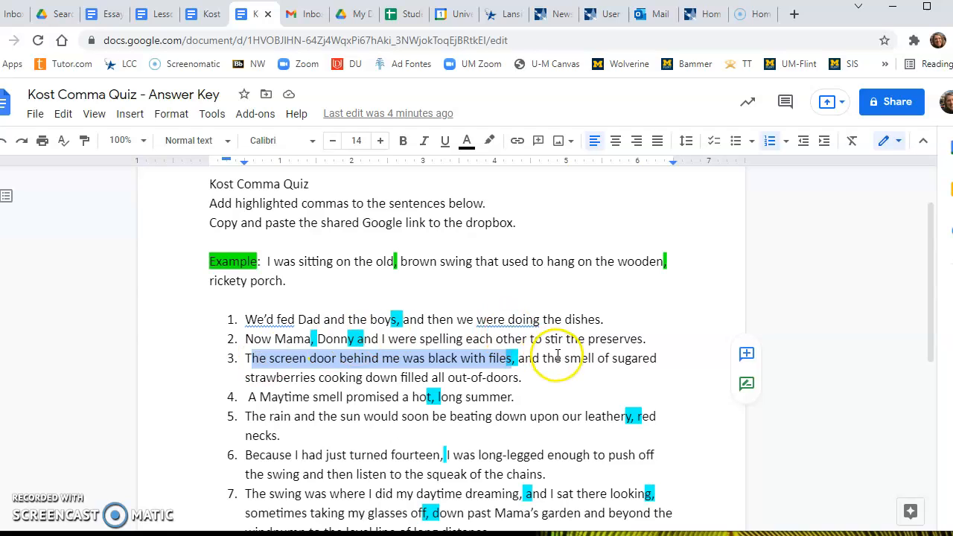
{"action": "left_click_drag", "start_coordinate": [517, 357], "coordinate": [524, 378]}
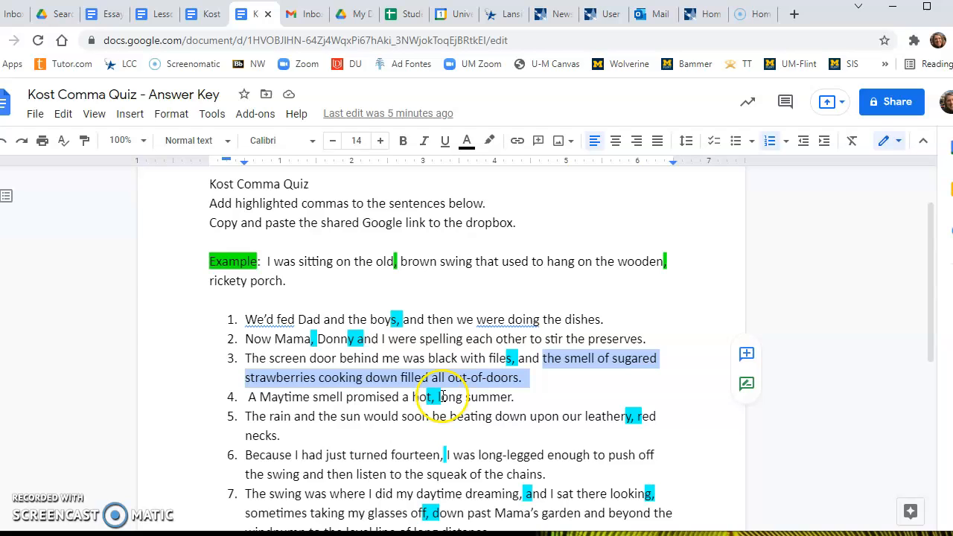
{"action": "mouse_move", "coordinate": [539, 399]}
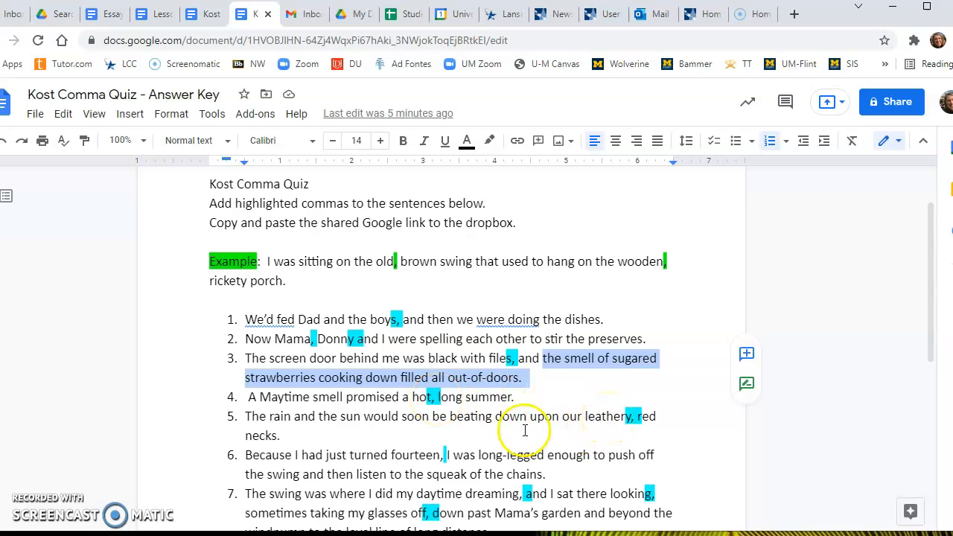
{"action": "mouse_move", "coordinate": [637, 409]}
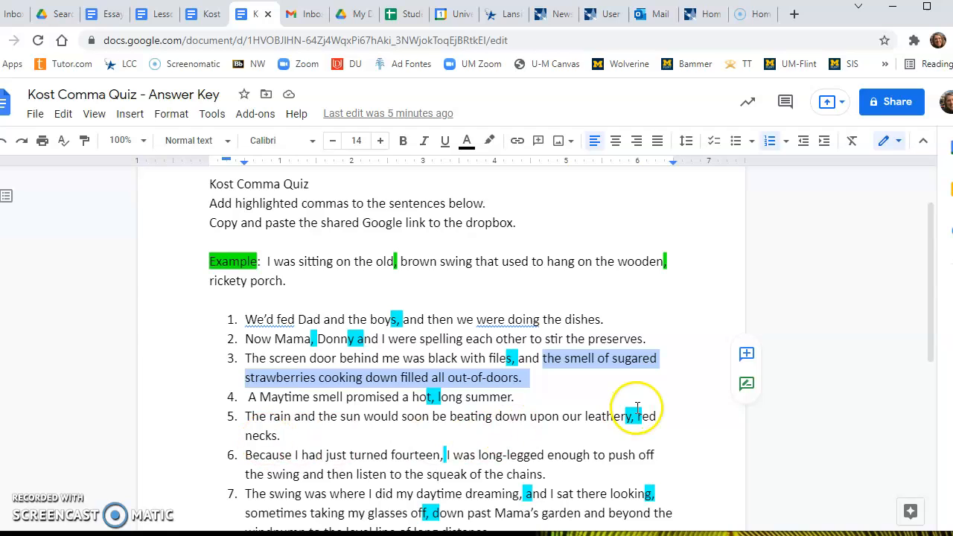
{"action": "mouse_move", "coordinate": [257, 435]}
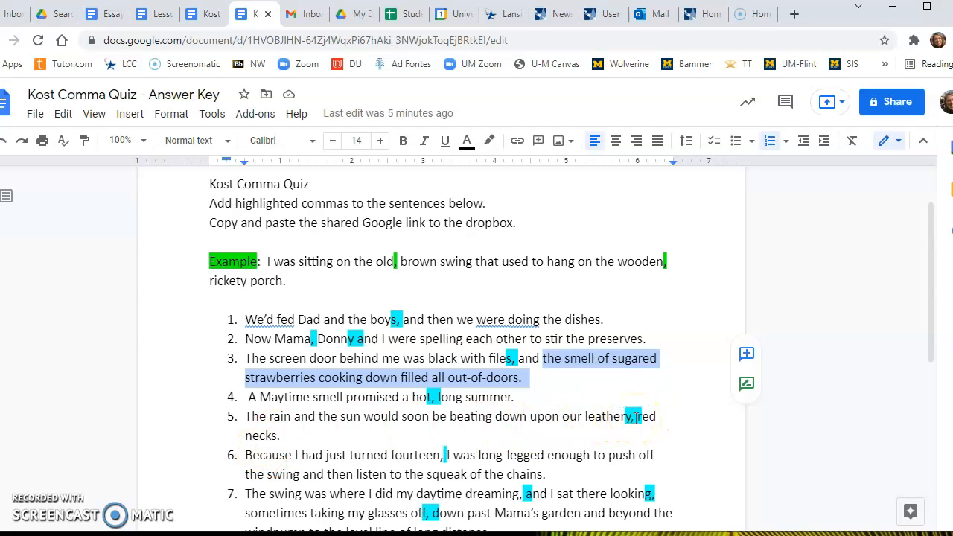
{"action": "scroll", "scroll_direction": "down", "scroll_amount": 3}
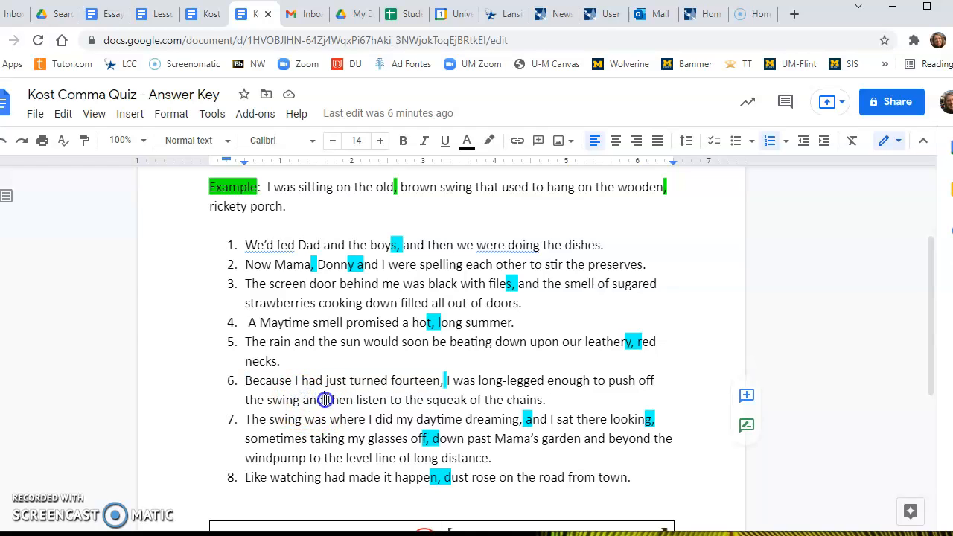
Select a phrase in the newly visible sentences, then a single word, leaving sentence 8 in view
{"action": "left_click_drag", "start_coordinate": [324, 399], "coordinate": [543, 399]}
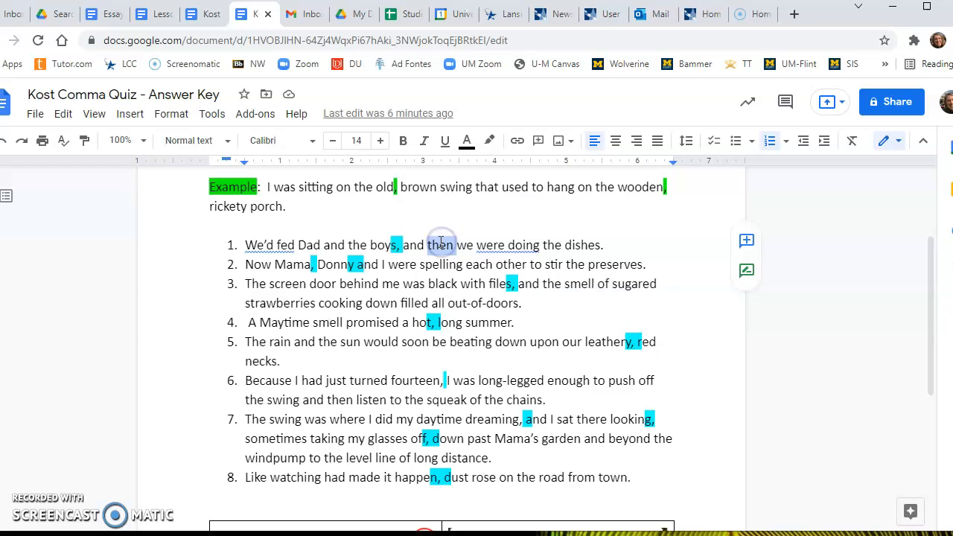
{"action": "double_click", "coordinate": [441, 244]}
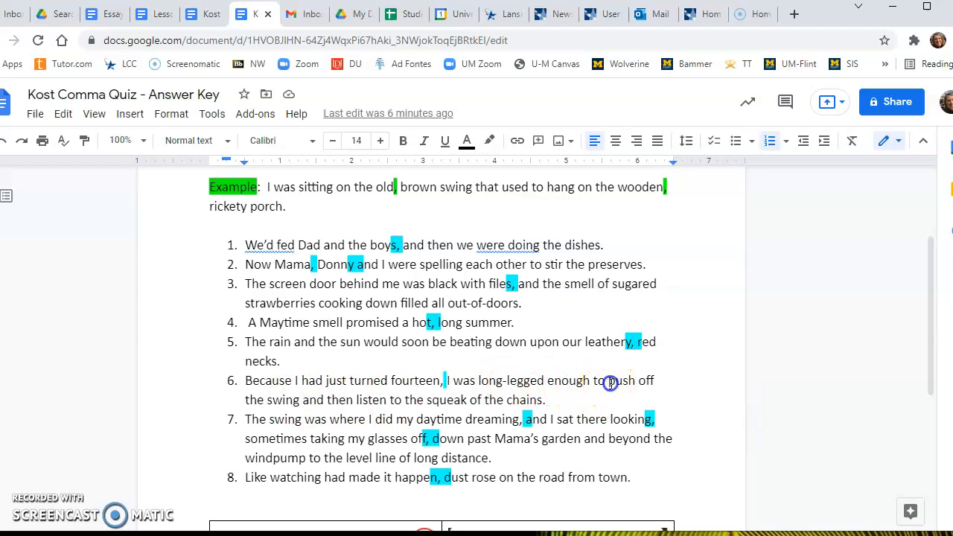
Select "listen to the squeak of the chains." in sentence 6, then part of sentence 7's last phrase
{"action": "left_click_drag", "start_coordinate": [605, 380], "coordinate": [301, 399]}
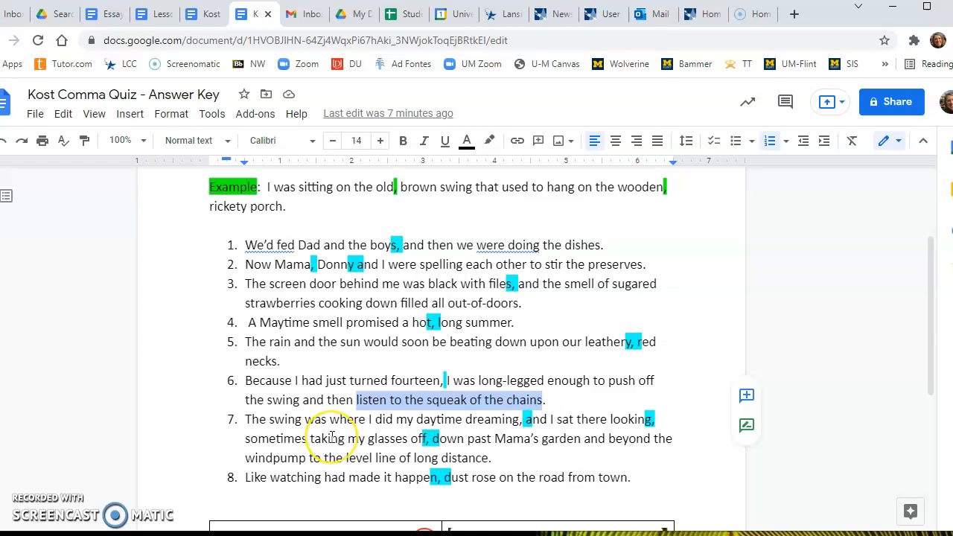
{"action": "mouse_move", "coordinate": [325, 436]}
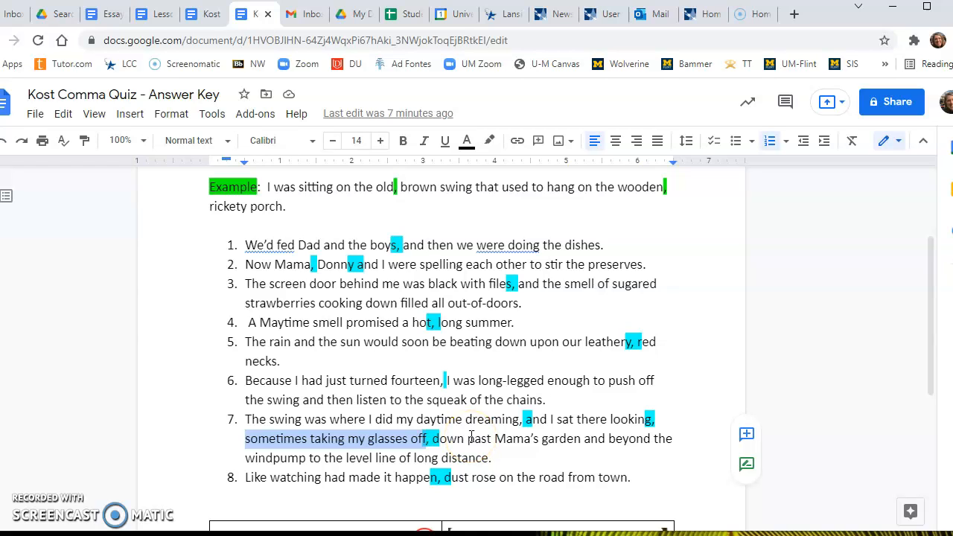
{"action": "left_click", "coordinate": [580, 441]}
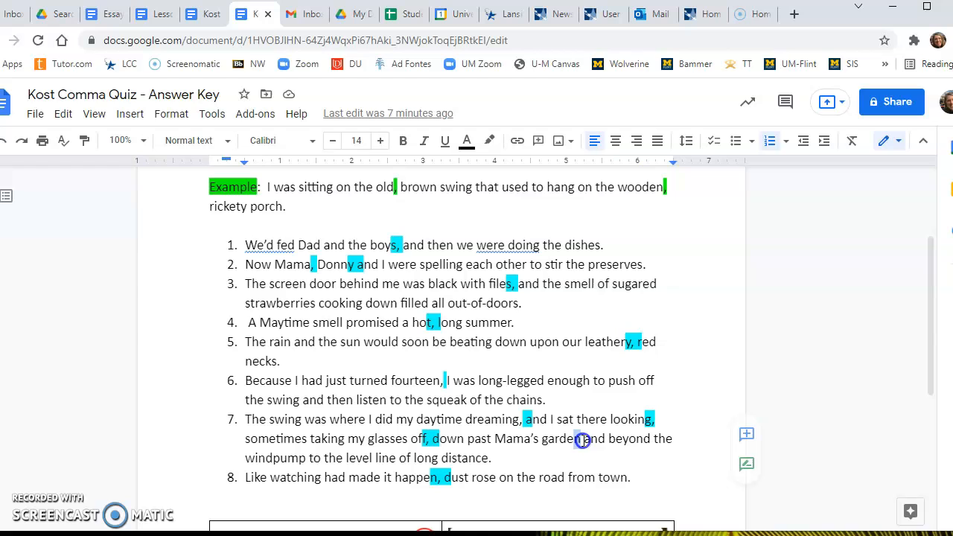
{"action": "left_click_drag", "start_coordinate": [580, 438], "coordinate": [622, 438]}
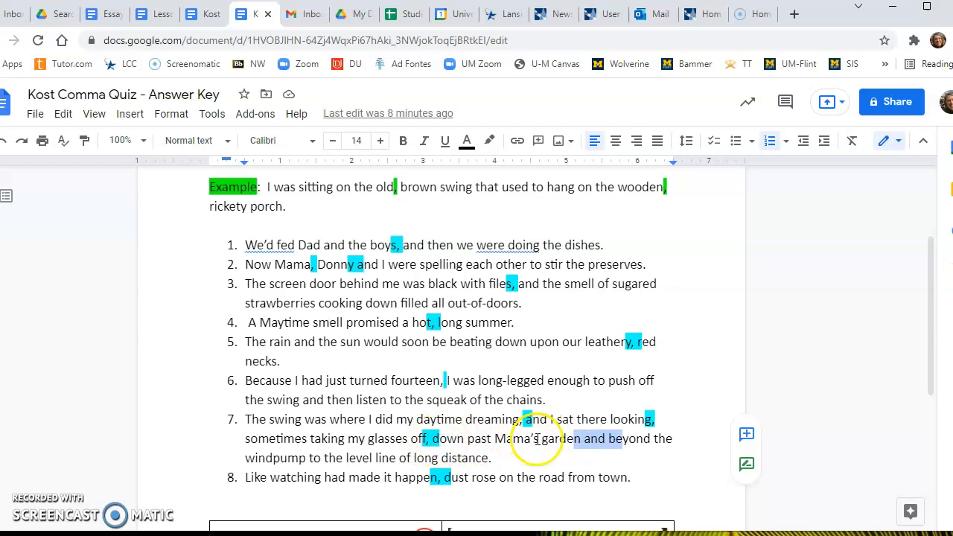
{"action": "mouse_move", "coordinate": [291, 459]}
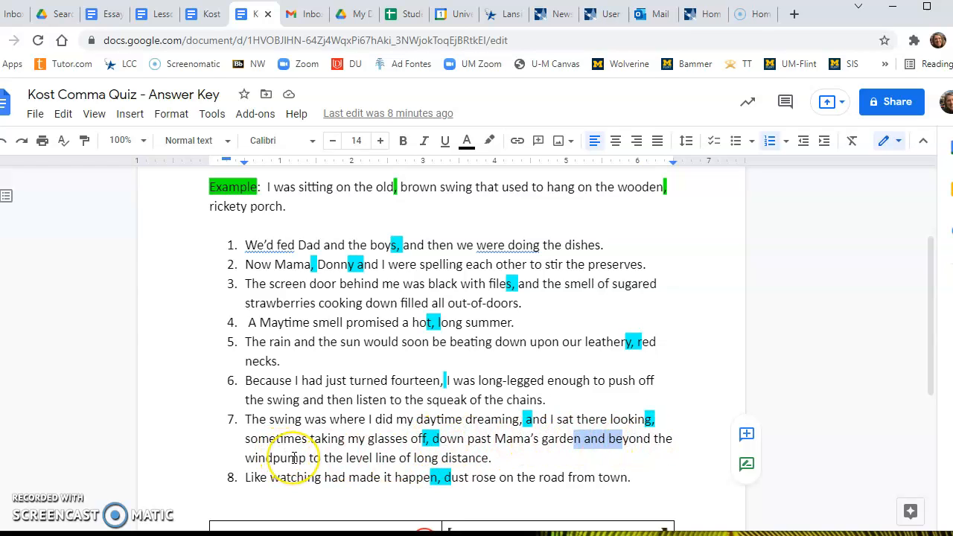
{"action": "mouse_move", "coordinate": [337, 458]}
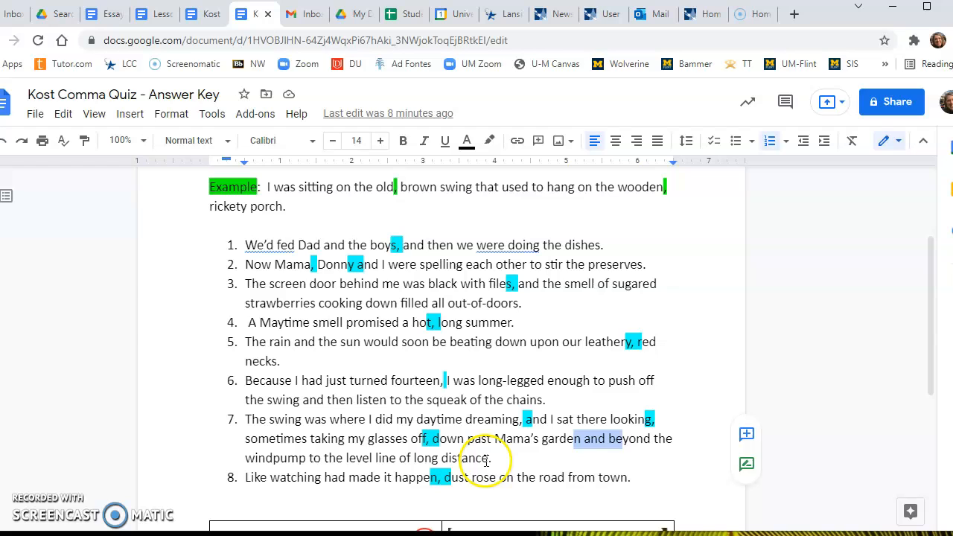
{"action": "mouse_move", "coordinate": [107, 462]}
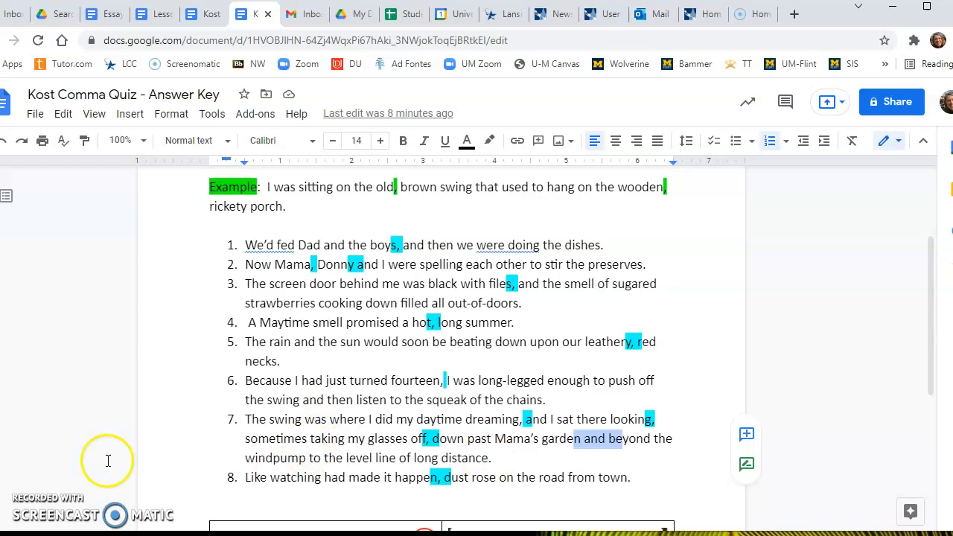
{"action": "mouse_move", "coordinate": [348, 501]}
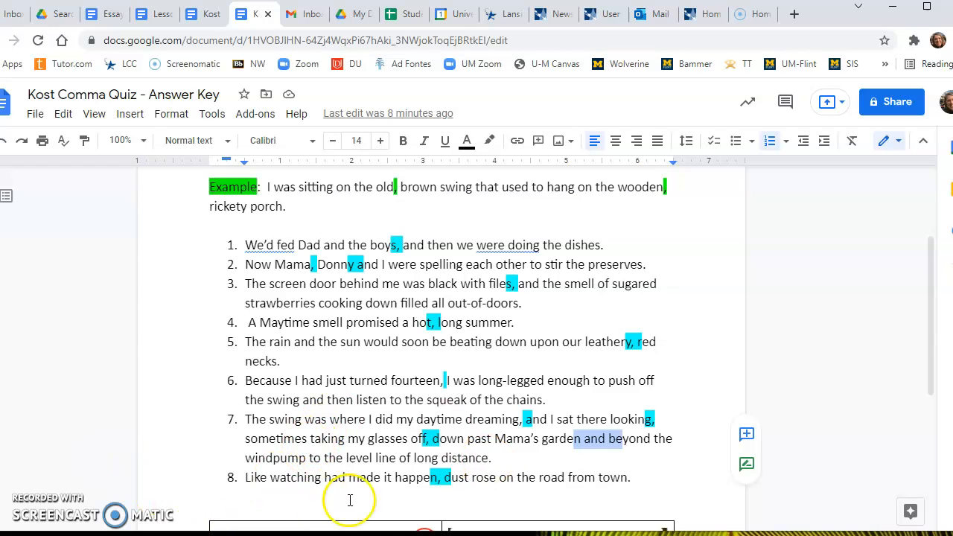
{"action": "mouse_move", "coordinate": [638, 483]}
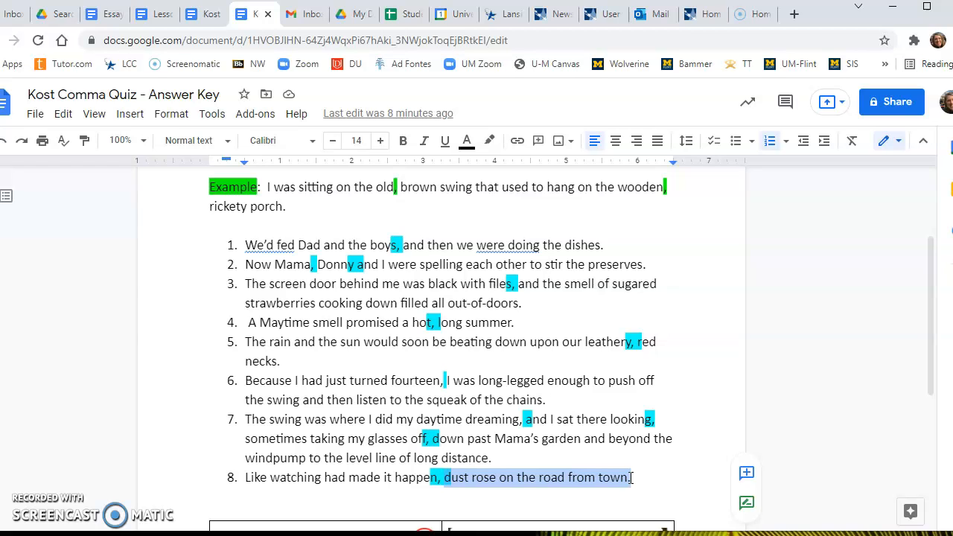
{"action": "mouse_move", "coordinate": [574, 497]}
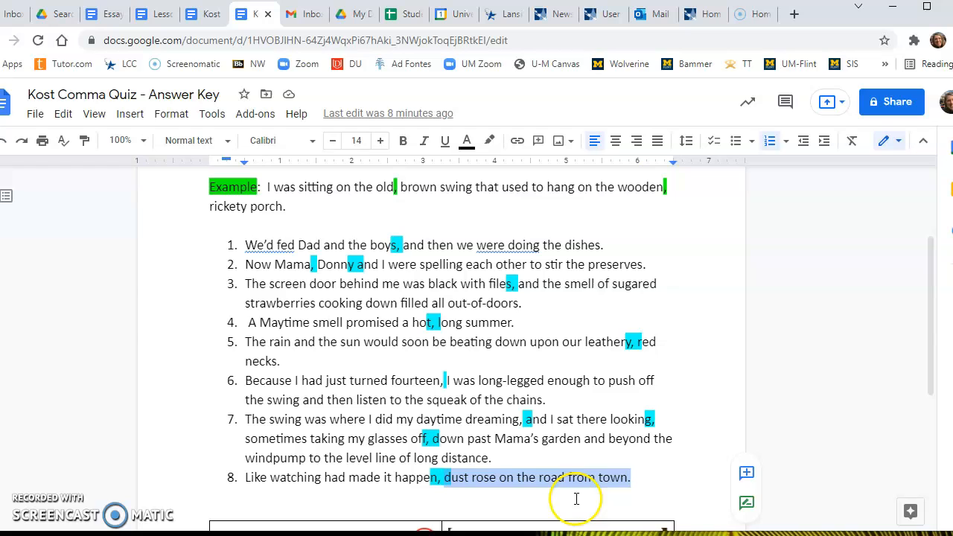
{"action": "mouse_move", "coordinate": [569, 485]}
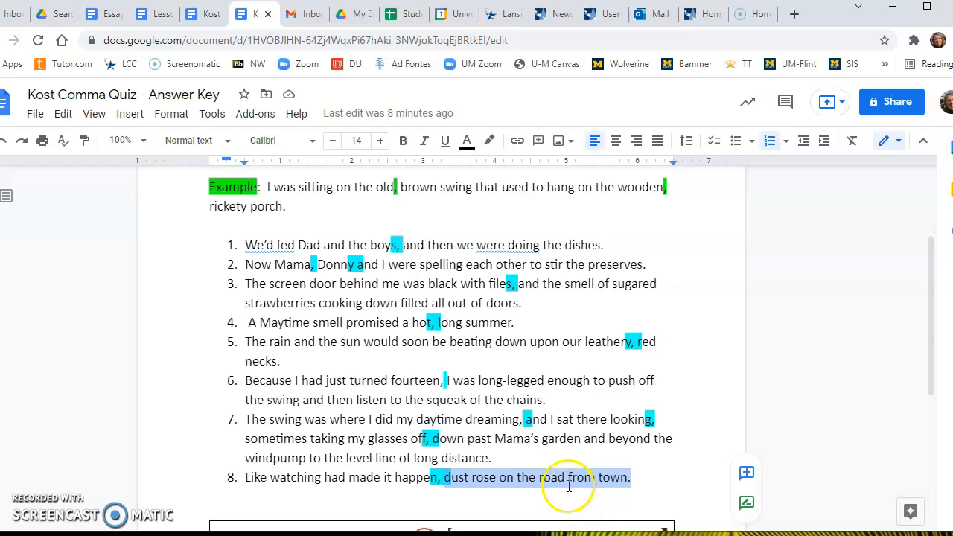